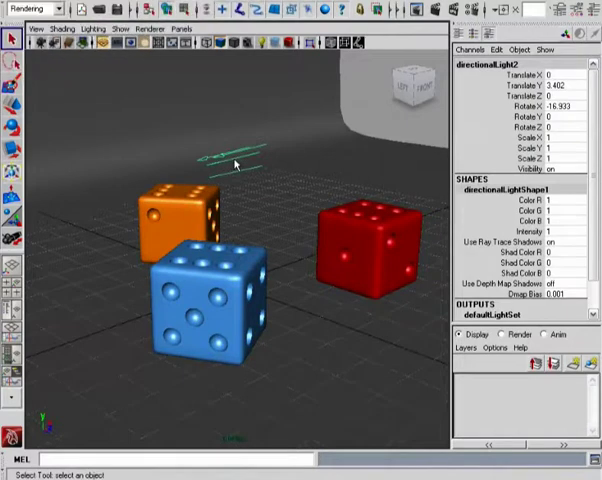
mouse_move(240, 175)
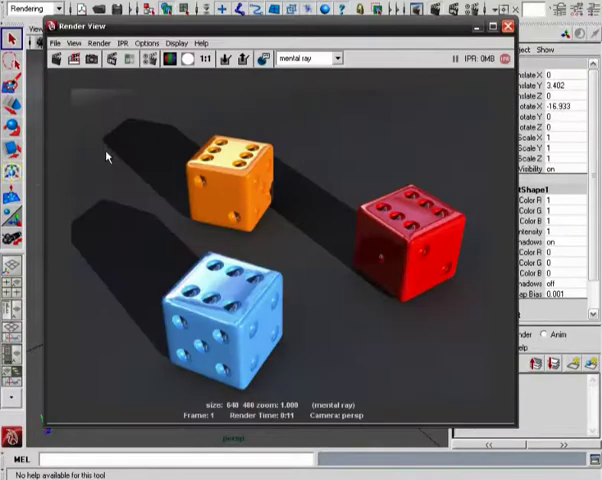
mouse_move(130, 203)
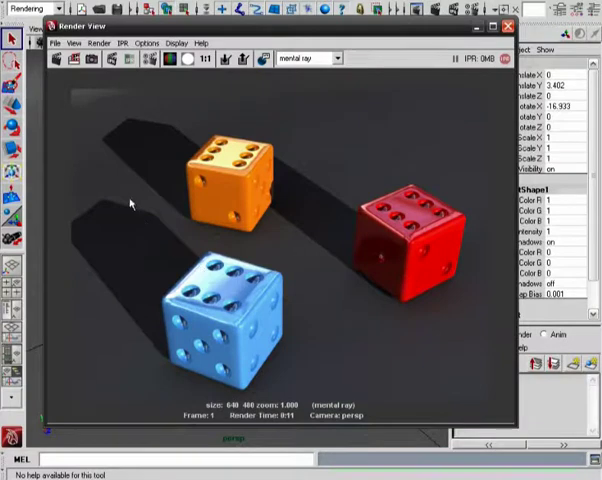
mouse_move(289, 251)
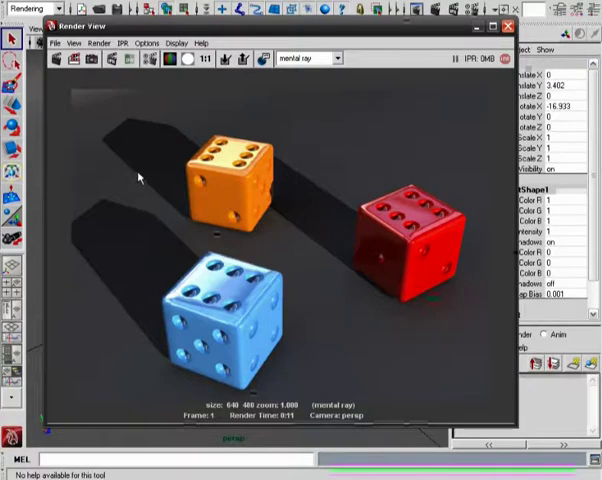
mouse_move(163, 216)
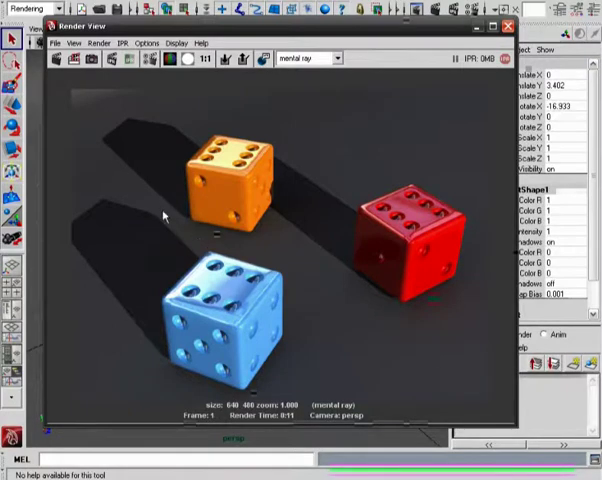
mouse_move(202, 248)
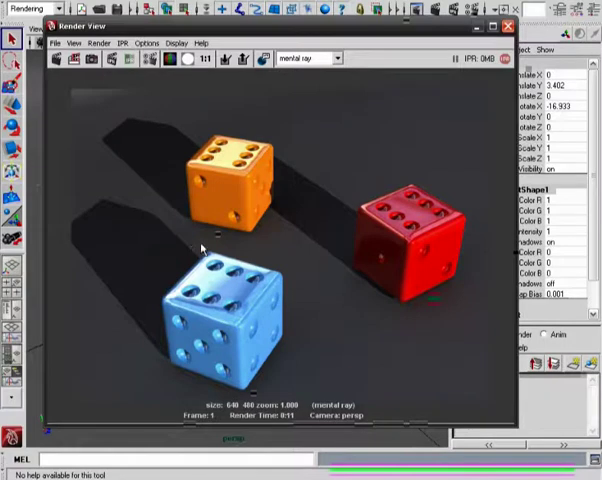
mouse_move(192, 260)
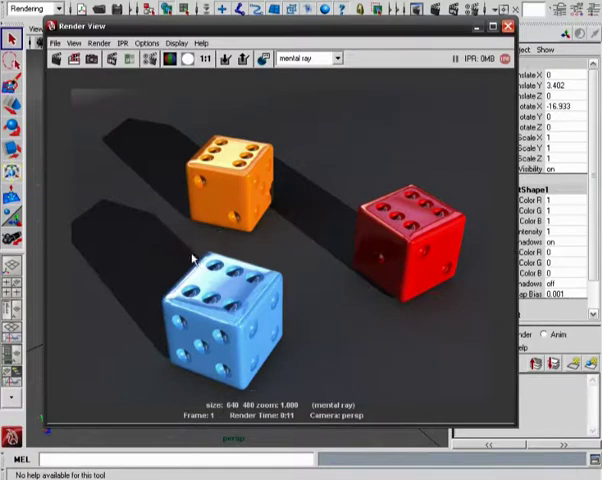
mouse_move(197, 254)
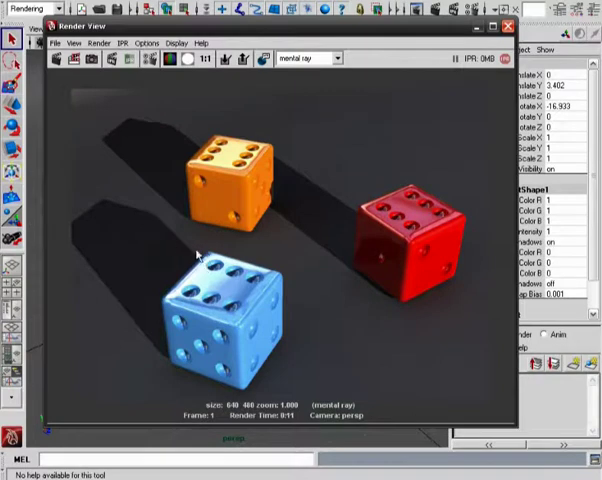
mouse_move(150, 204)
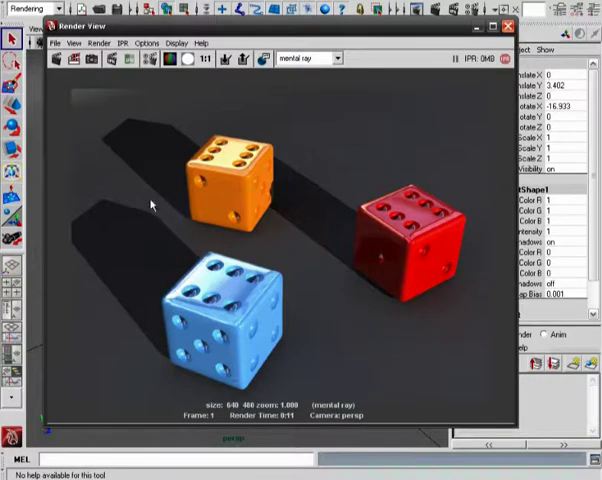
mouse_move(138, 184)
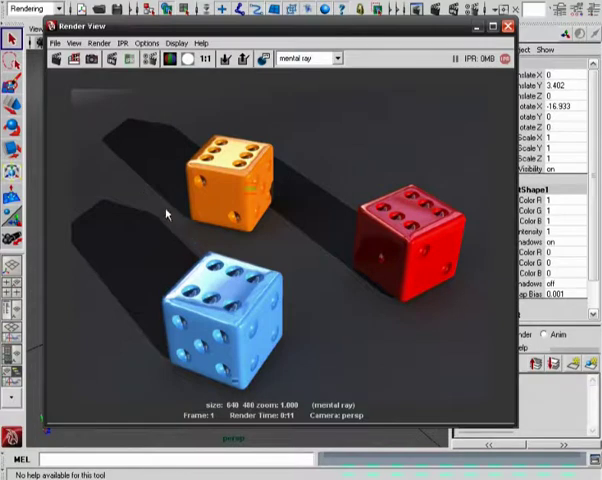
Assign a mib_light_infinite shader from the mental ray lights list as directionalLightShape1's light shader.
click(506, 25)
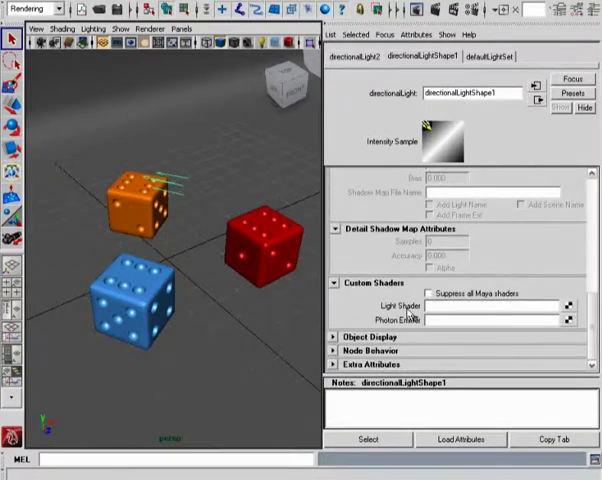
mouse_move(570, 319)
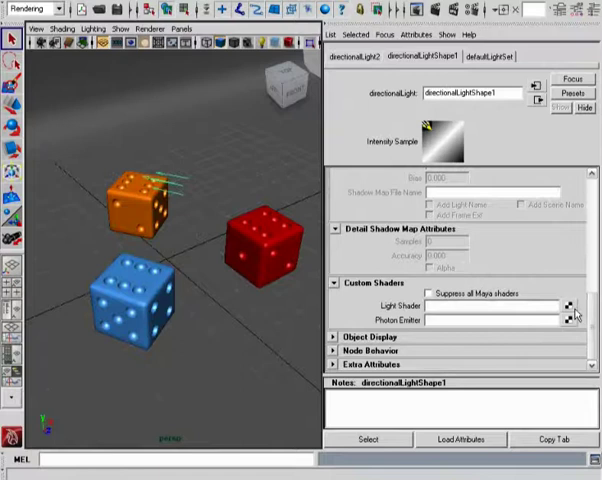
click(568, 320)
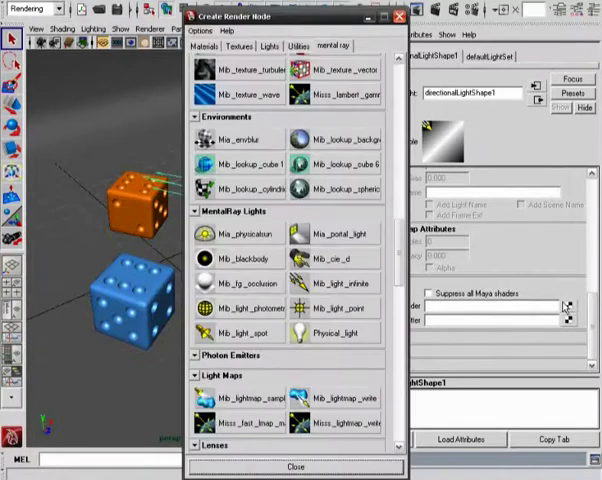
mouse_move(334, 68)
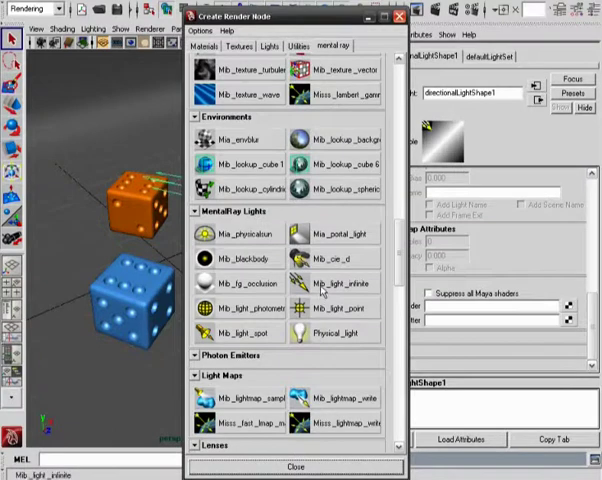
mouse_move(335, 290)
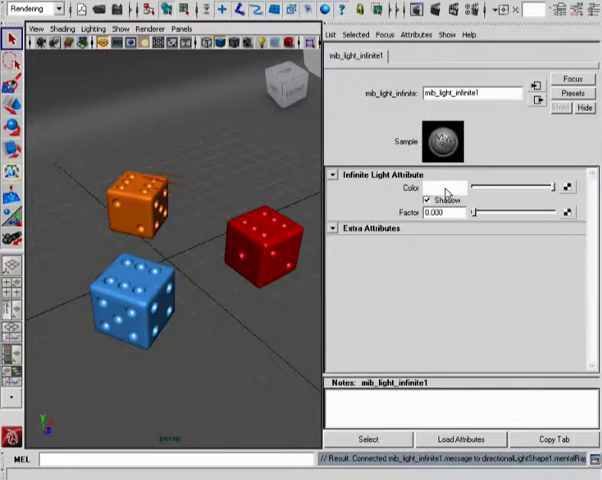
click(431, 201)
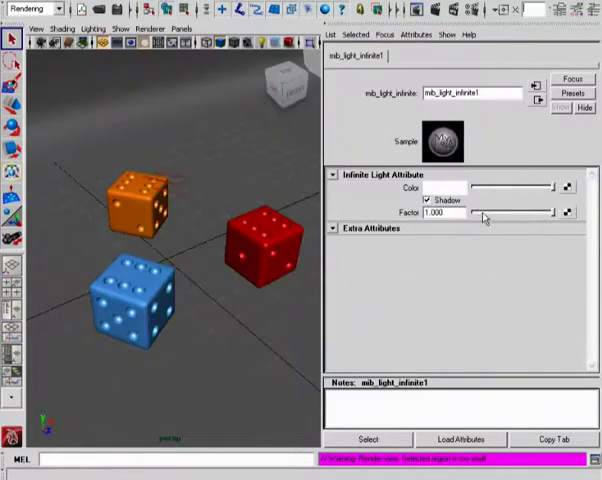
drag(555, 212, 475, 212)
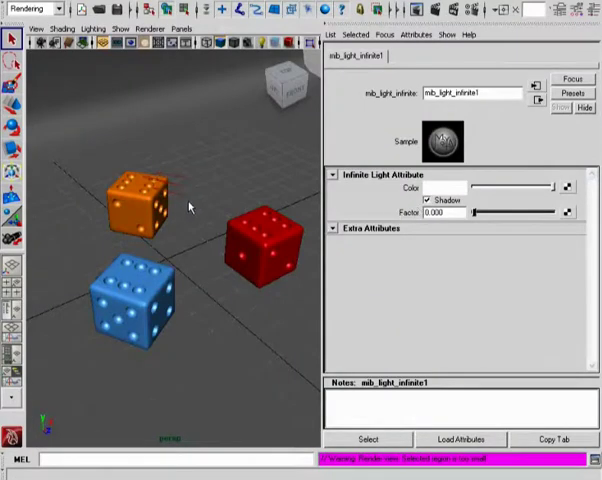